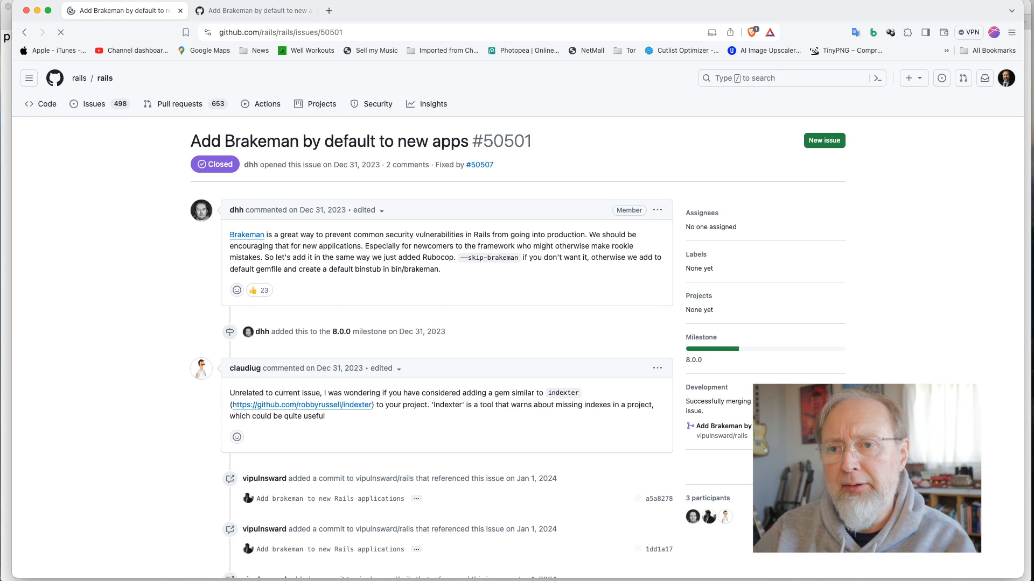
- Follow the issue's 'Fixed by #50507' link to the merged pull request and skim it
{"action": "left_click", "coordinate": [479, 163]}
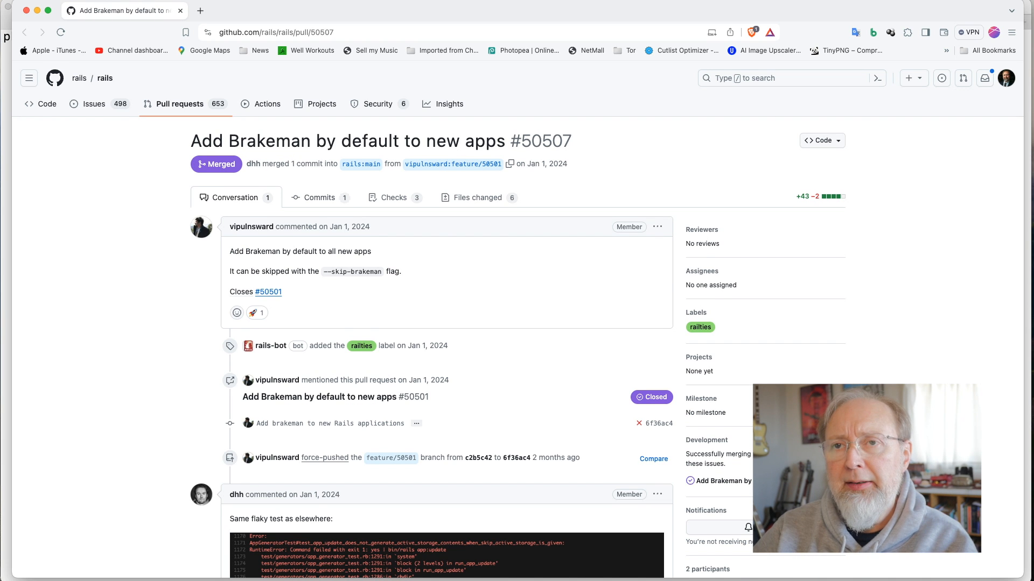
{"action": "scroll", "scroll_direction": "down", "scroll_amount": 3}
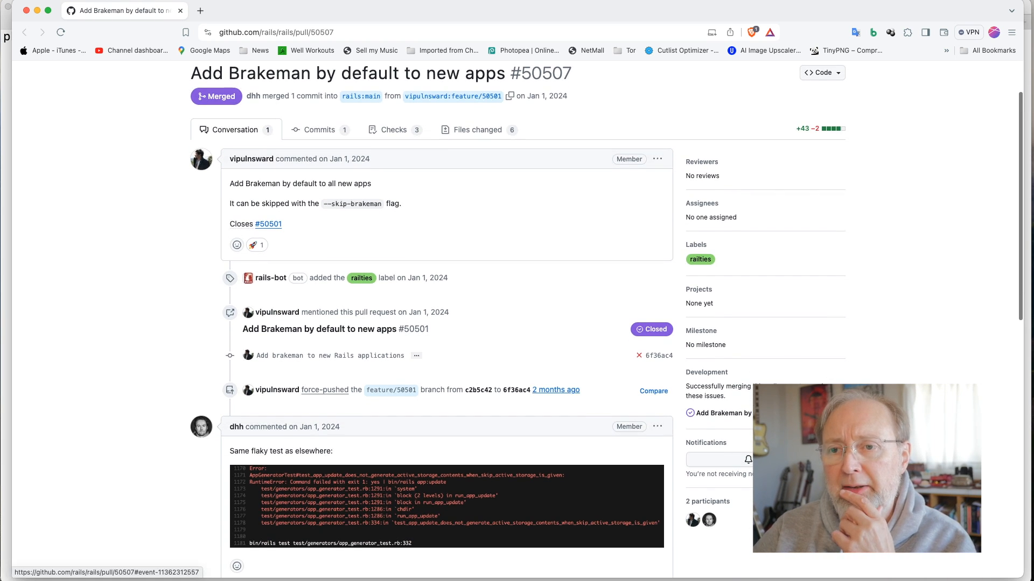
{"action": "mouse_move", "coordinate": [555, 390]}
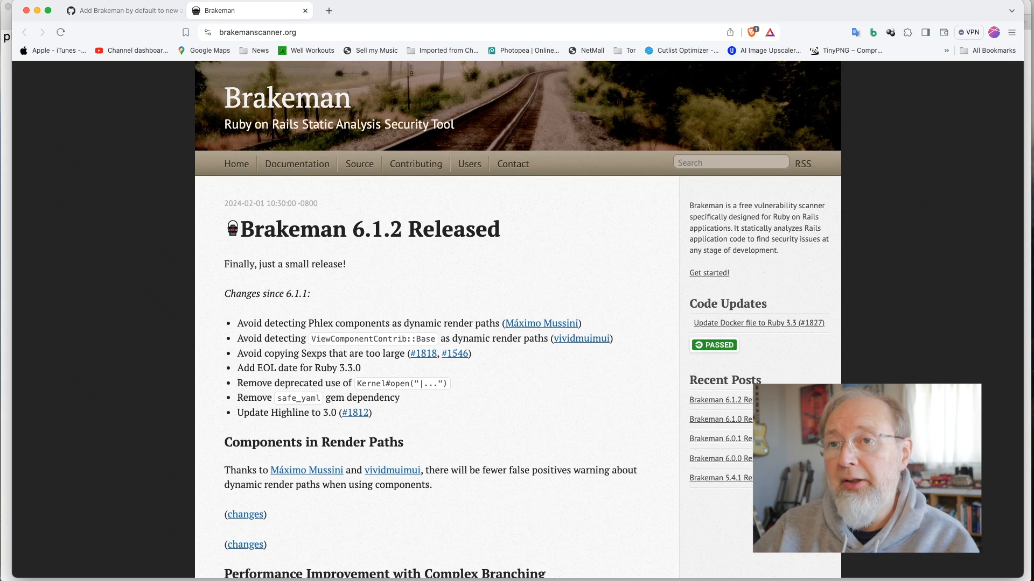
- Scroll through the Brakeman 6.1.2 release notes on brakemanscanner.org
{"action": "scroll", "scroll_direction": "down", "scroll_amount": 3}
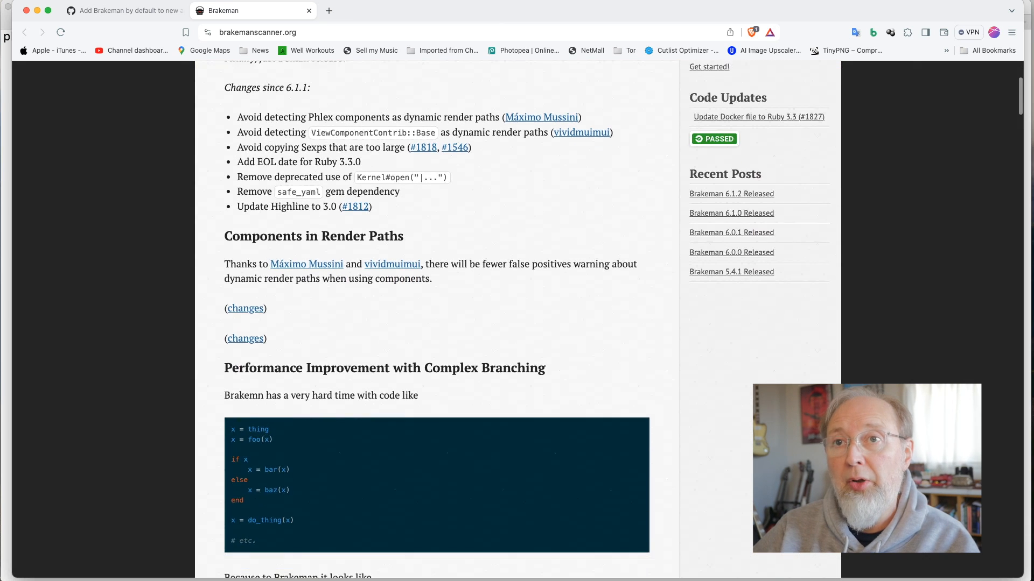
{"action": "scroll", "scroll_direction": "down", "scroll_amount": 3}
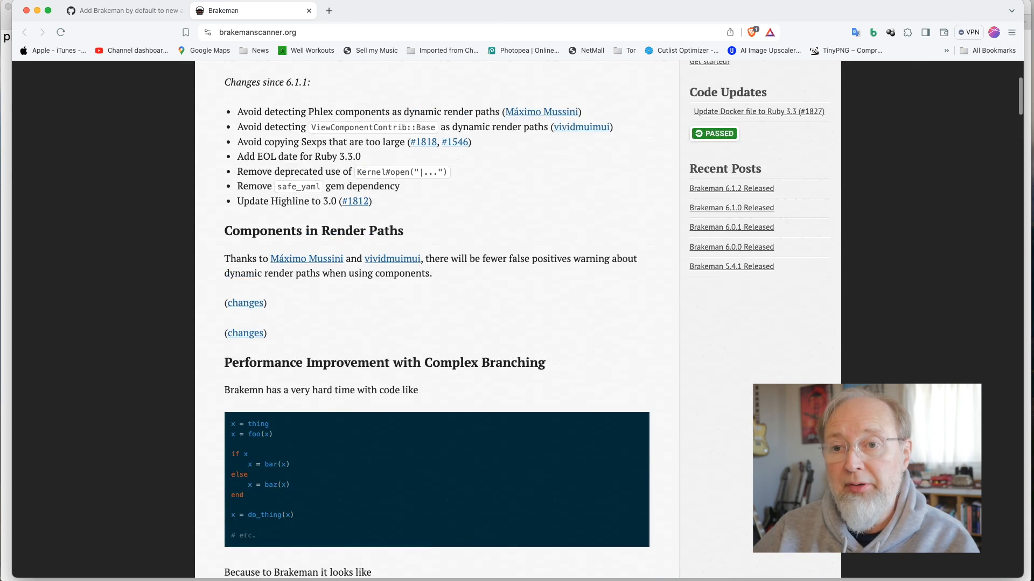
{"action": "scroll", "scroll_direction": "up", "scroll_amount": 3}
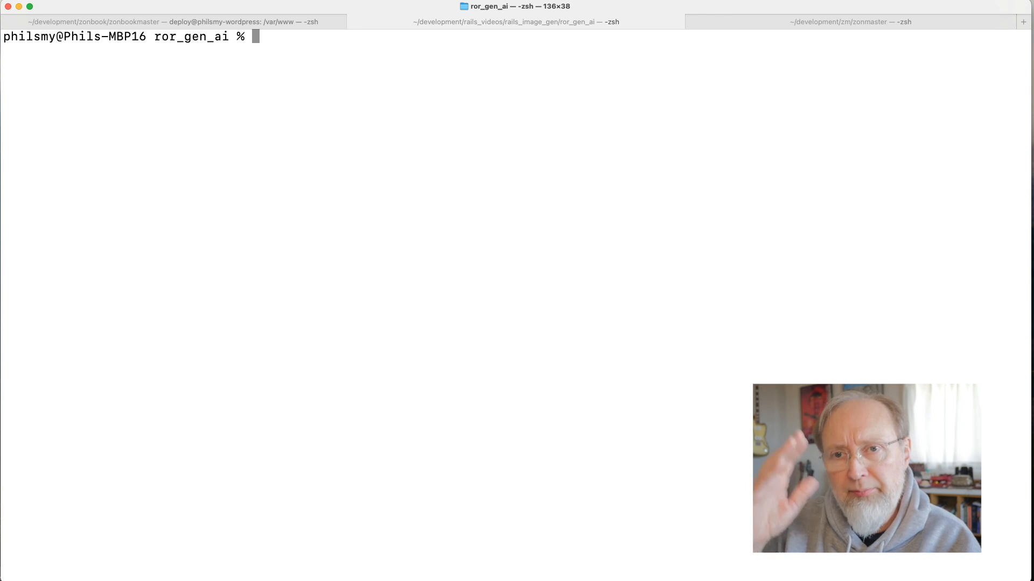
- Run brakeman on ror_gen_ai, view the zero-warning report, and quit the pager
{"action": "type", "text": "b"}
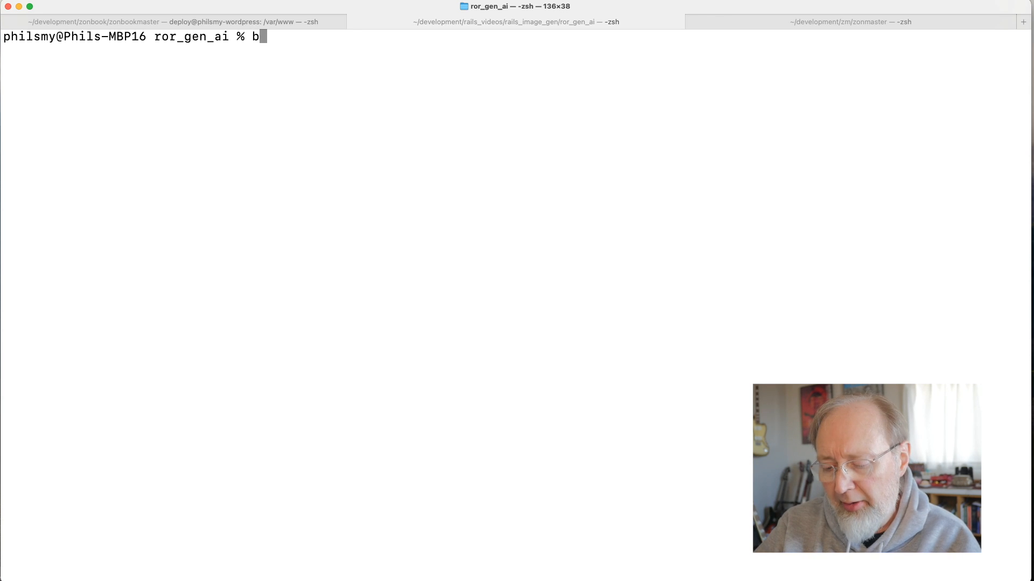
{"action": "type", "text": "rakeman"}
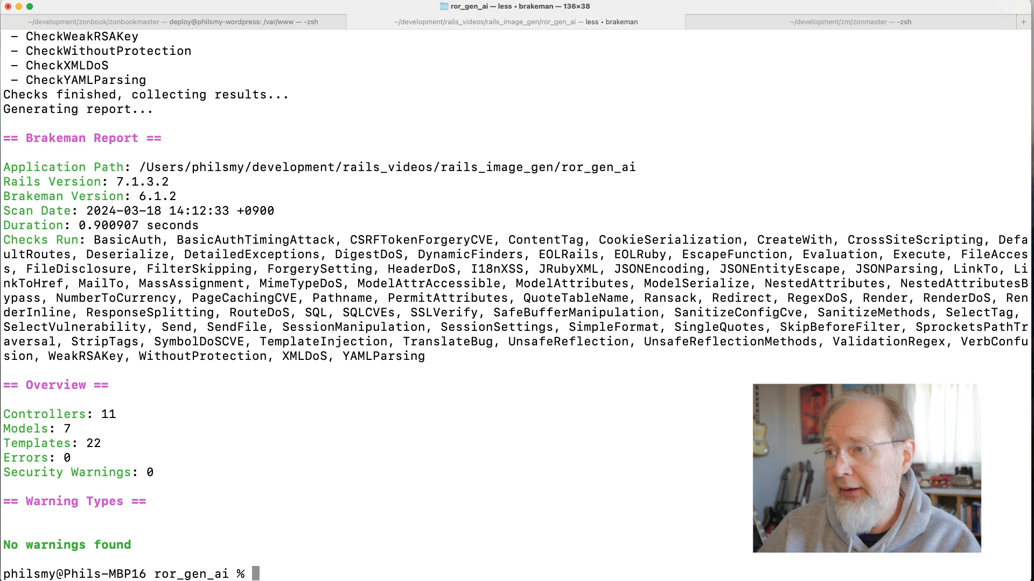
{"action": "key", "text": "q"}
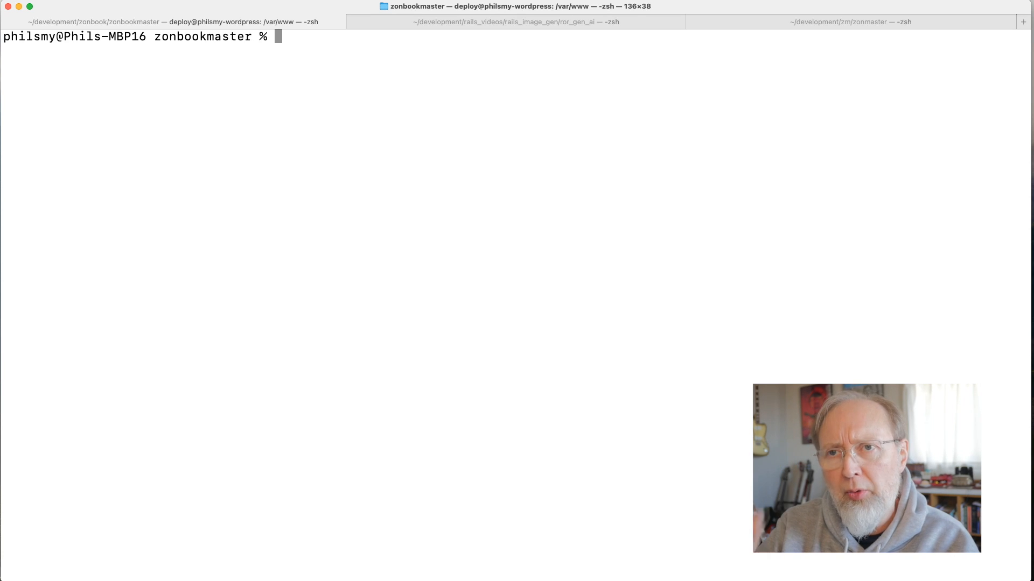
- Uninstall the extra brakeman gem, then run brakeman on zonbookmaster for its 9-warning report
{"action": "type", "text": "gem"}
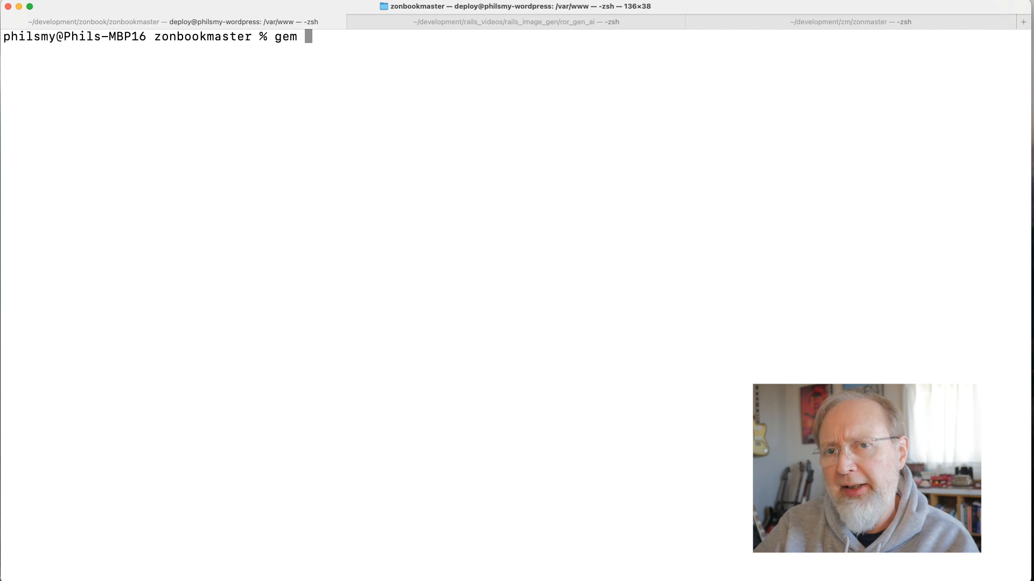
{"action": "type", "text": "uninstall brakeman"}
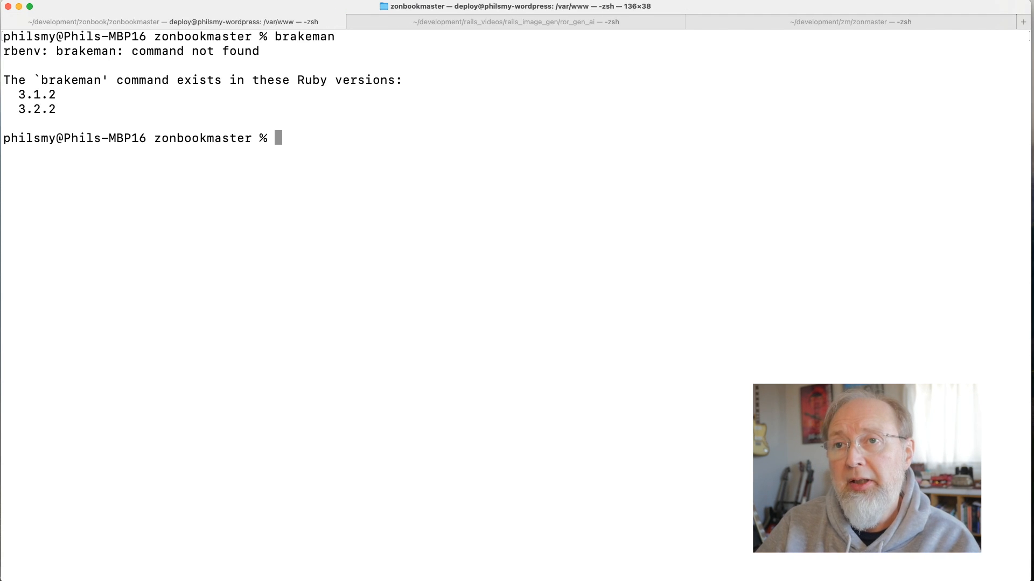
{"action": "type", "text": "ge"}
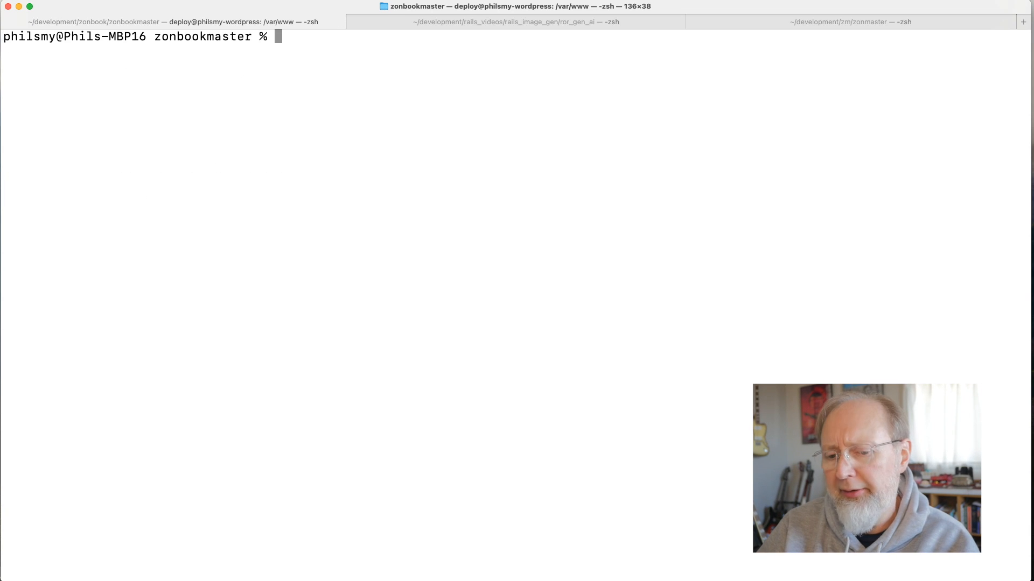
{"action": "type", "text": "brakeman"}
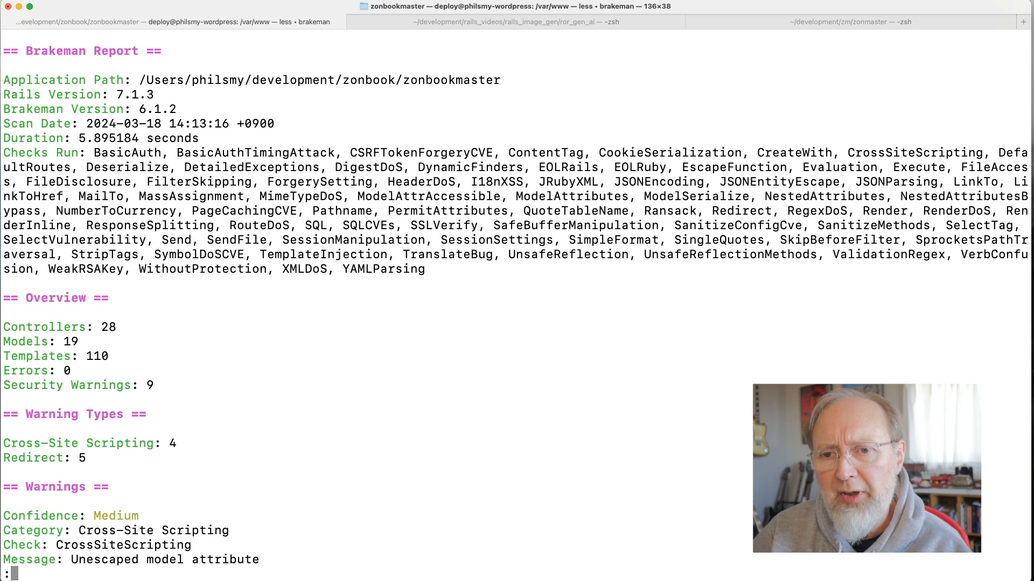
{"action": "scroll", "scroll_direction": "down", "scroll_amount": 3}
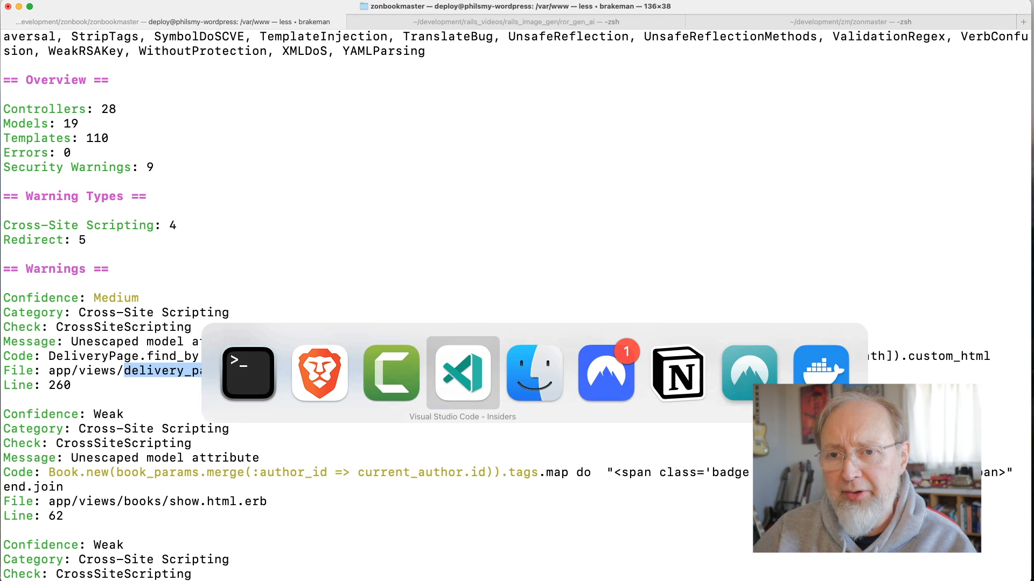
- In delivery_page_generator/show.html.erb line 260, add the h escaping helper to the html_safe output
{"action": "left_click", "coordinate": [462, 372]}
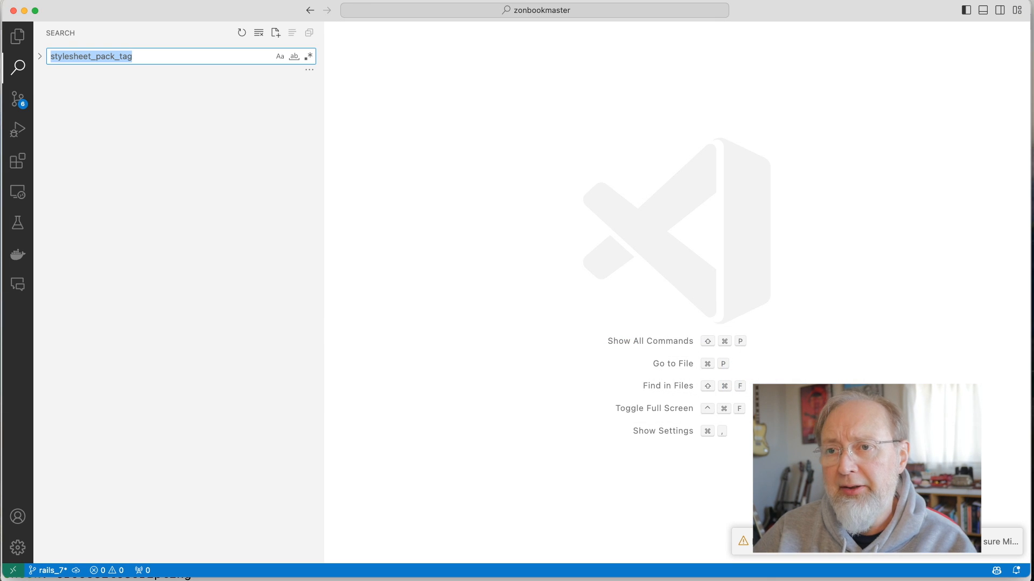
{"action": "type", "text": "delivery_page_generator/show.html.erb:"}
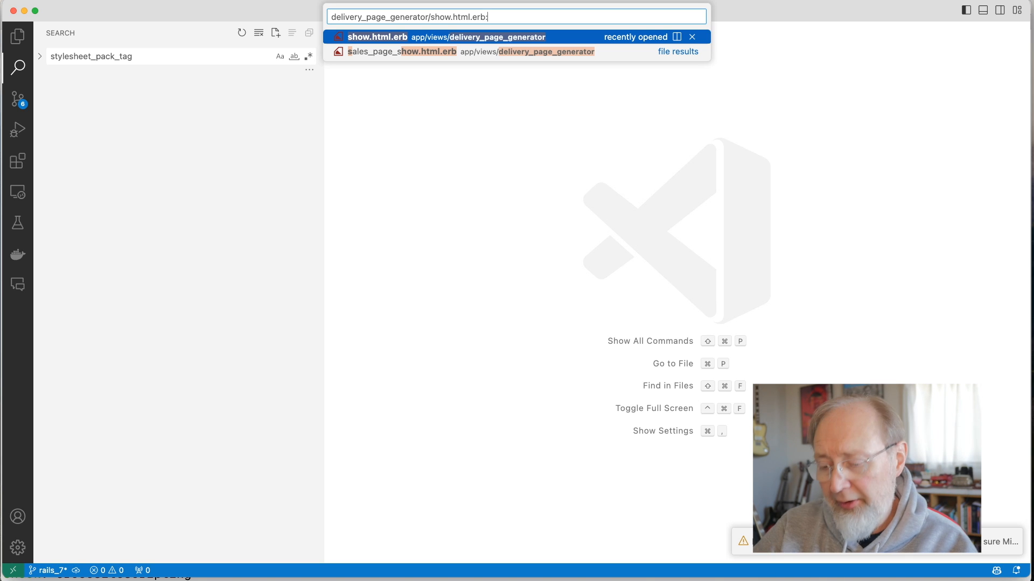
{"action": "left_click", "coordinate": [378, 37]}
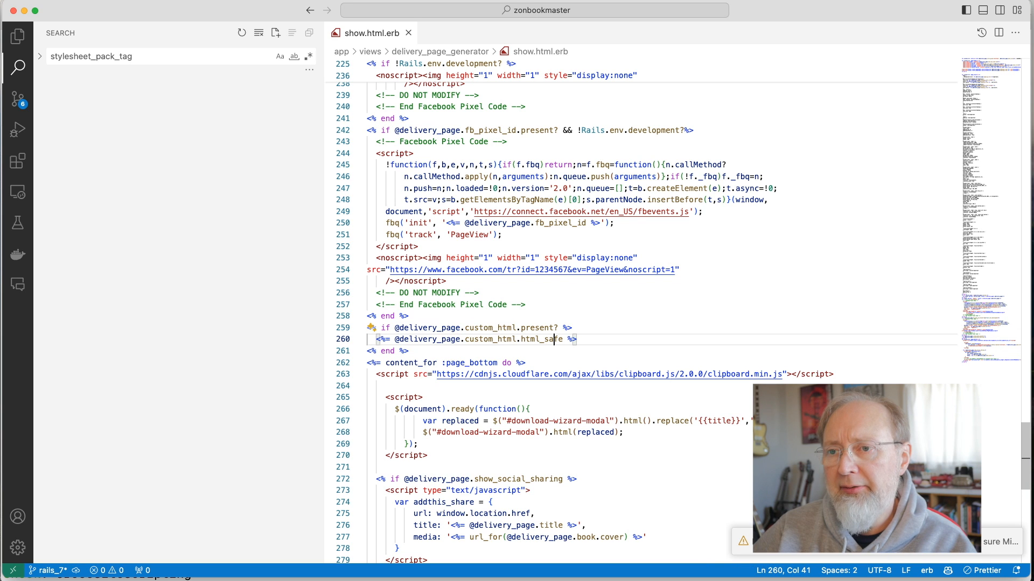
{"action": "double_click", "coordinate": [540, 339]}
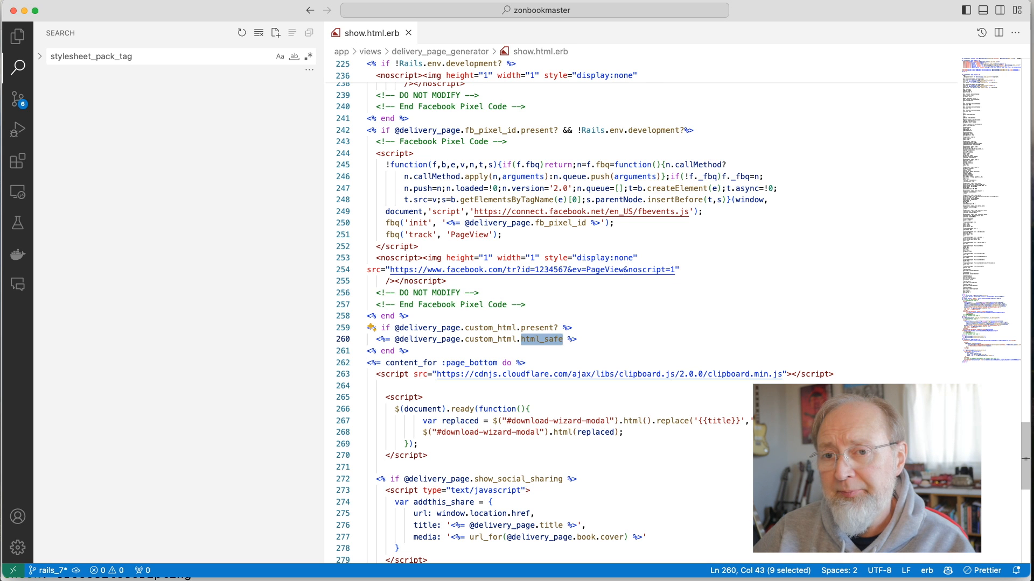
{"action": "type", "text": "h"}
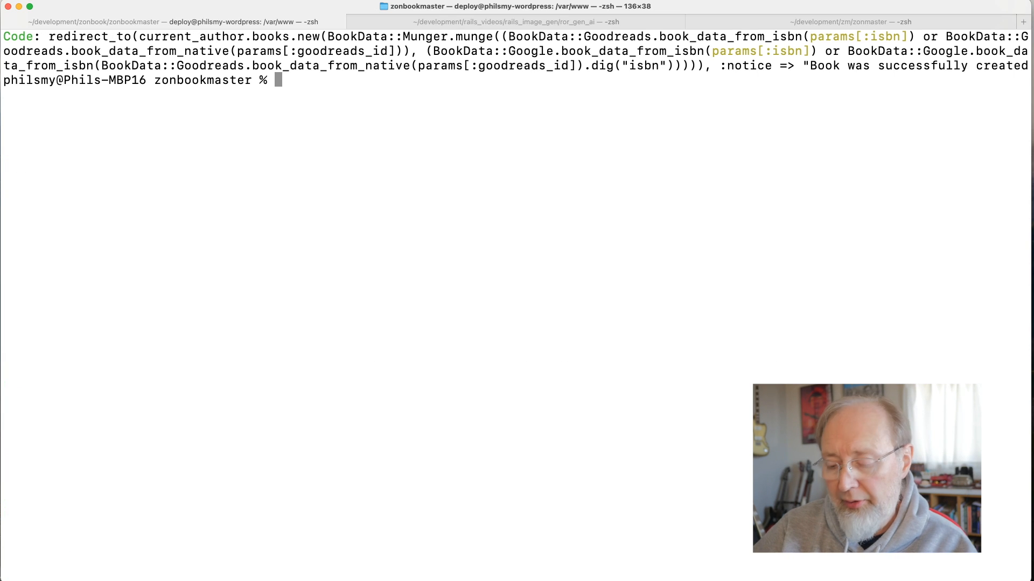
- Rerun brakeman on zonbookmaster after the delivery page view change
{"action": "type", "text": "brakeman"}
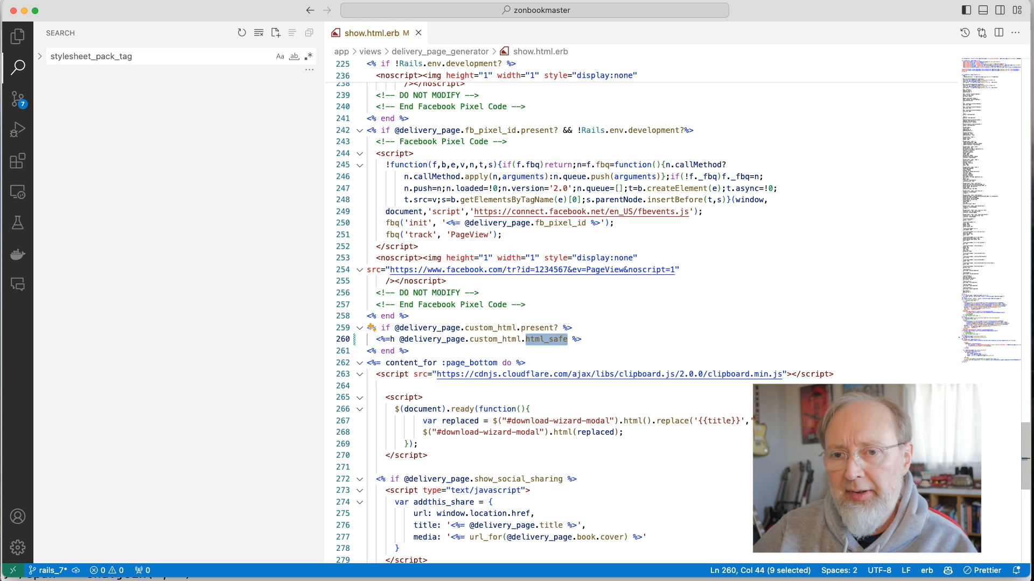
- Locate and open books/show.html.erb from the project file tree
{"action": "type", "text": "books/show.html.erb"}
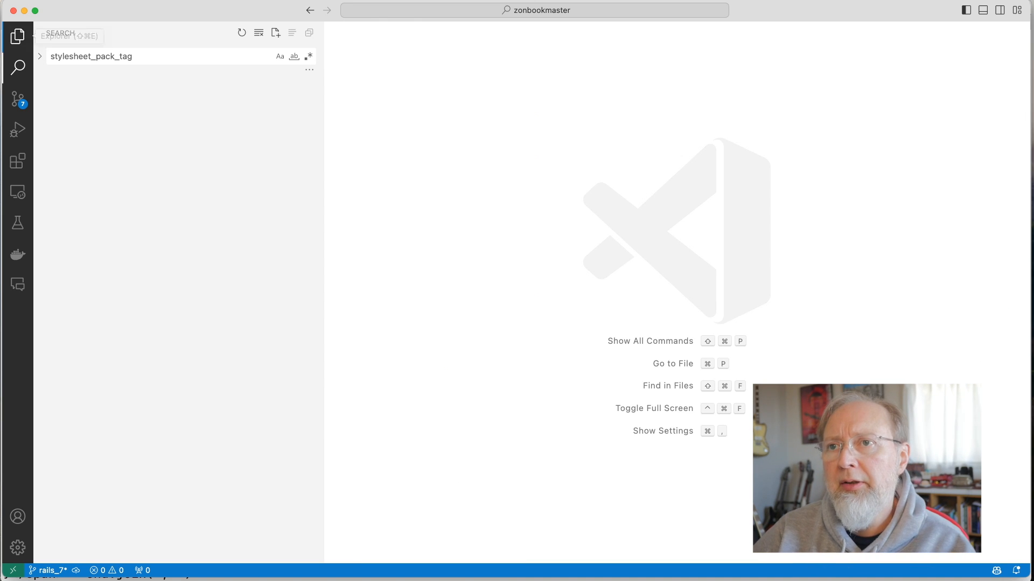
{"action": "left_click", "coordinate": [17, 35]}
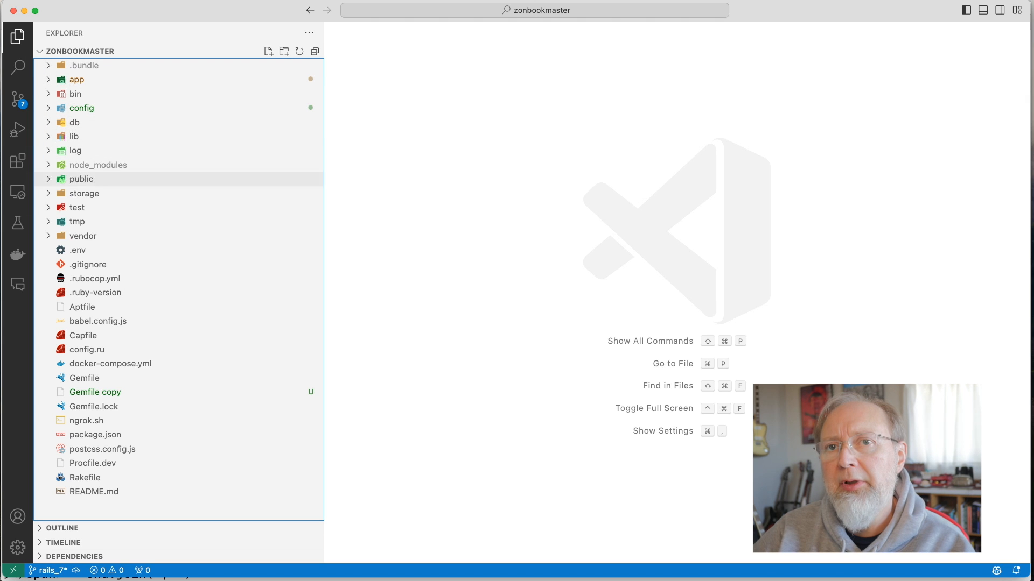
{"action": "type", "text": "b"}
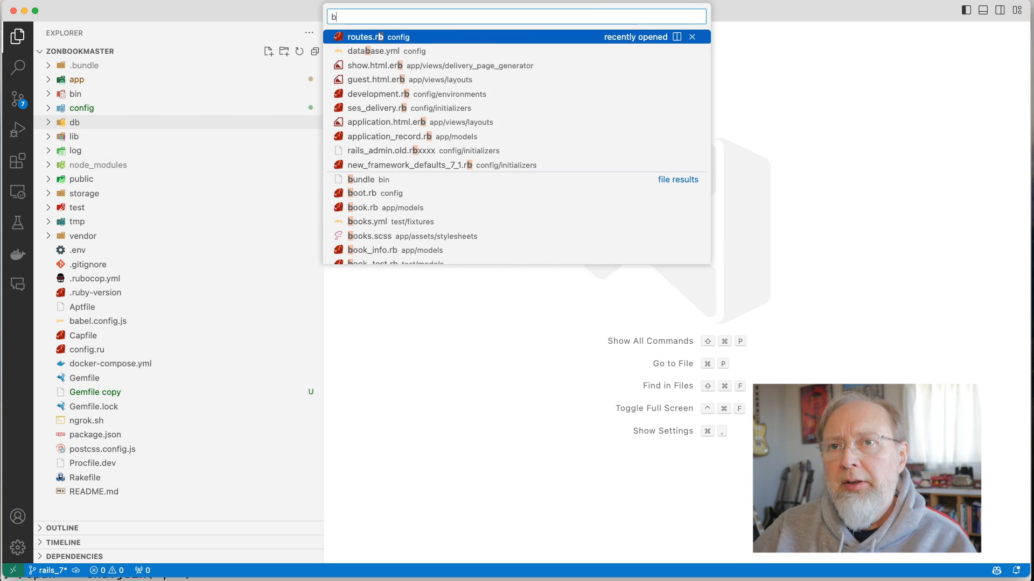
{"action": "type", "text": "ook"}
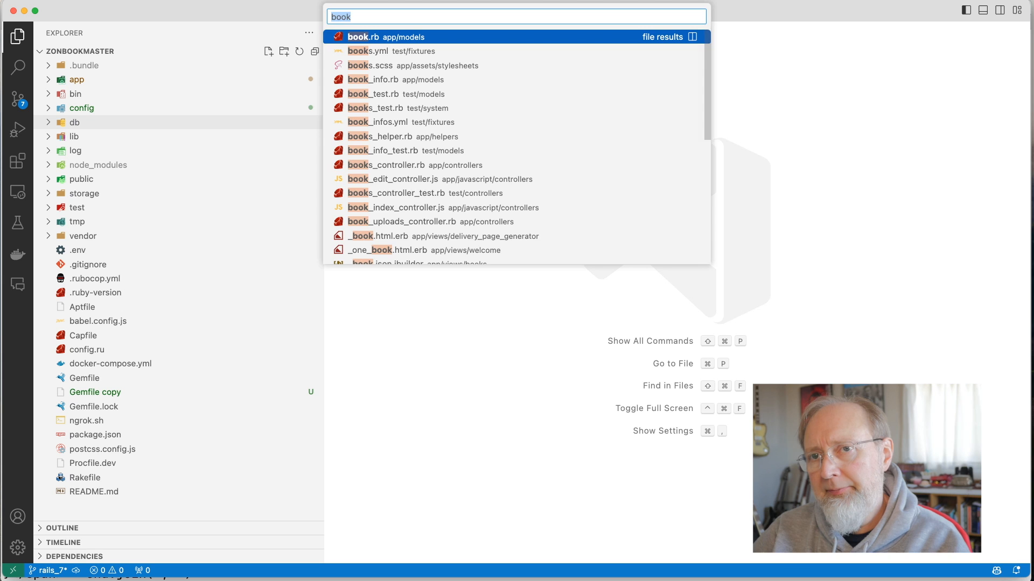
{"action": "type", "text": "show"}
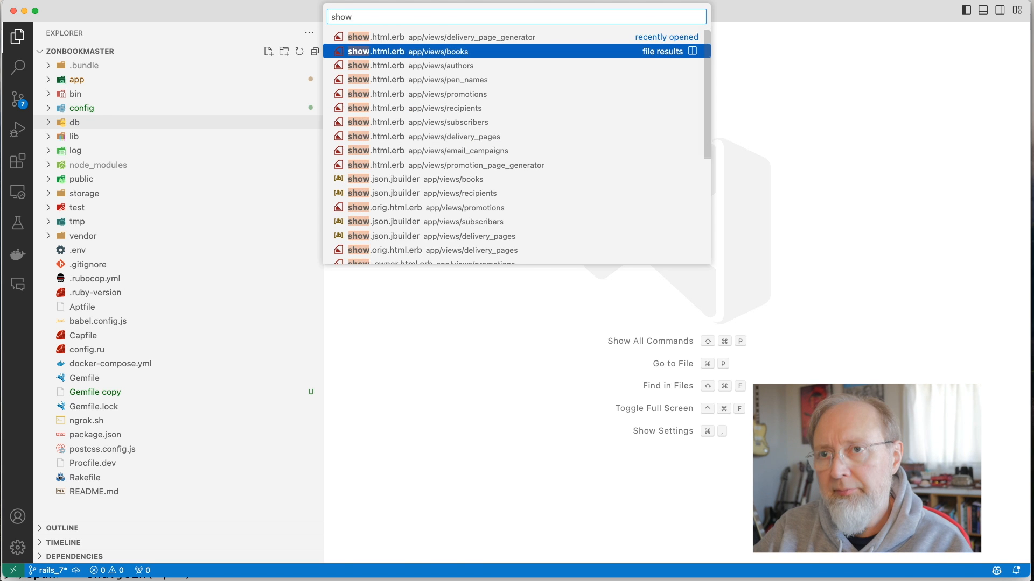
{"action": "left_click", "coordinate": [438, 52]}
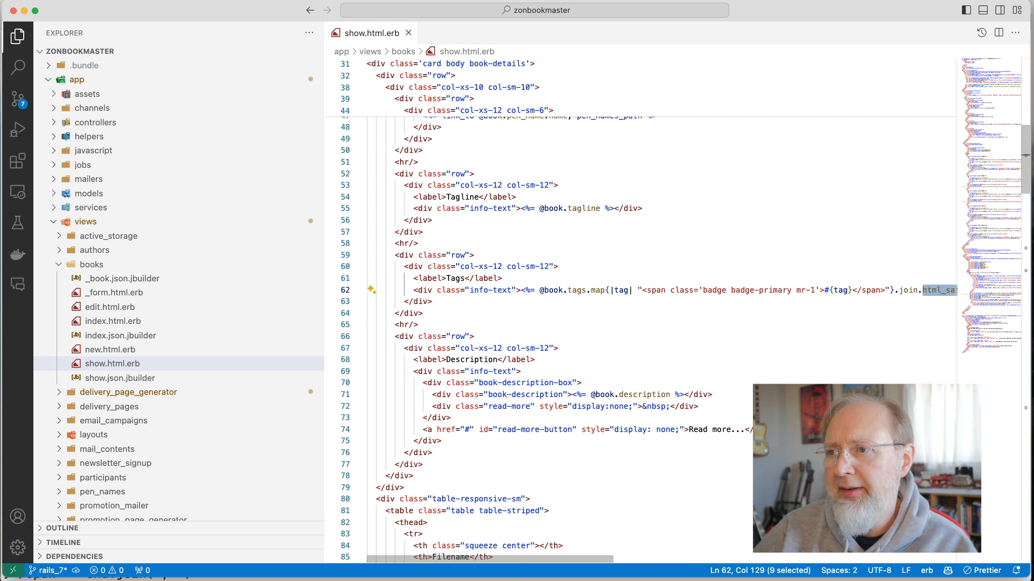
- Add the h escaping helper to the tags output on line 62
{"action": "type", "text": "h"}
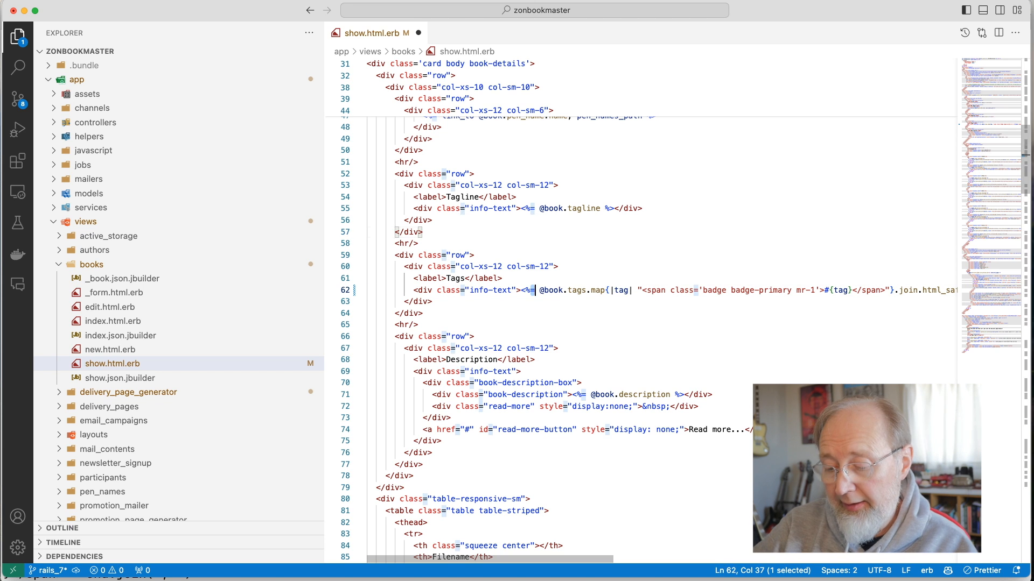
{"action": "type", "text": "h"}
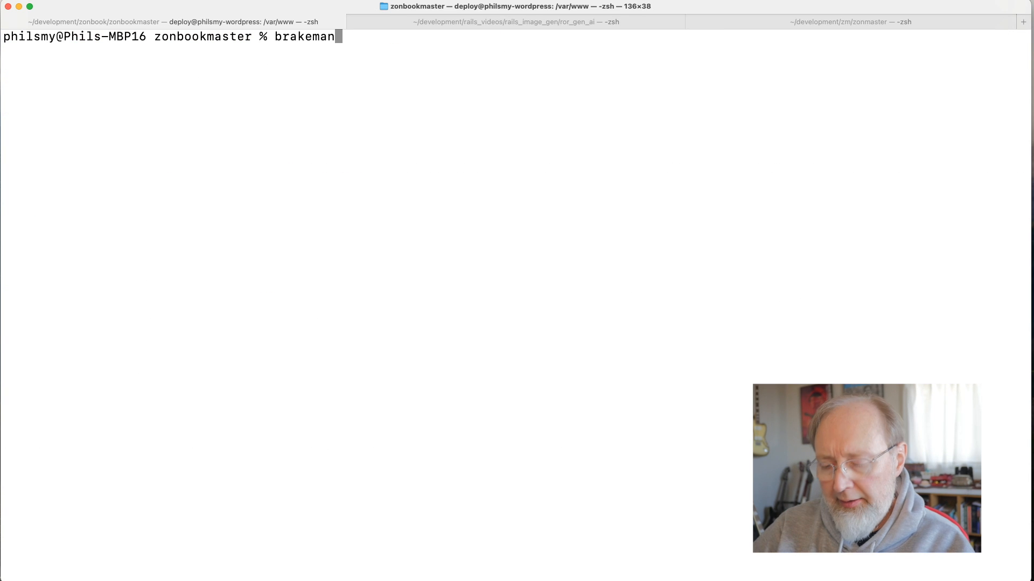
- Run brakeman -o ../brakeman.html, then open the saved HTML report in the browser
{"action": "type", "text": "../"}
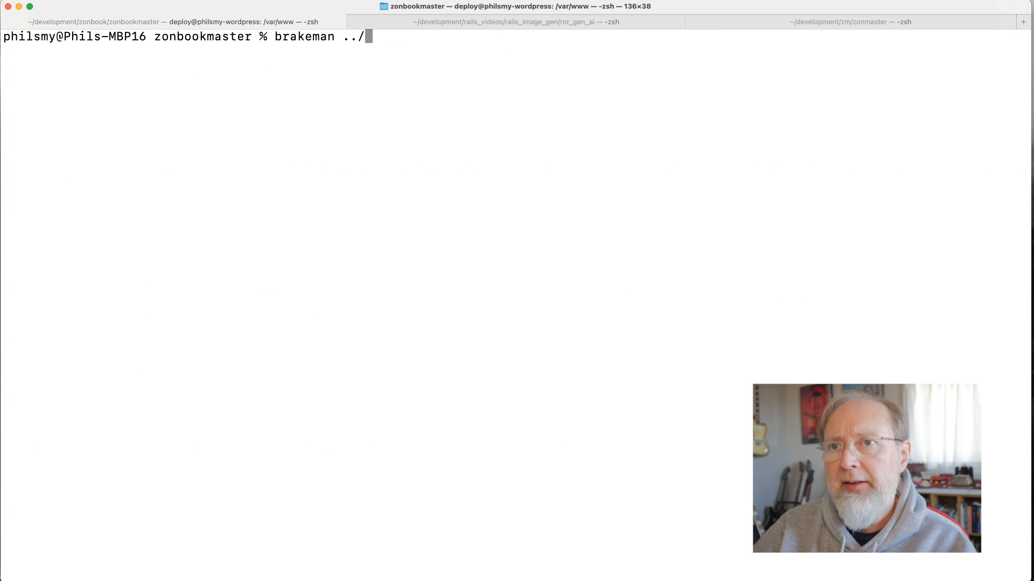
{"action": "type", "text": "brakem"}
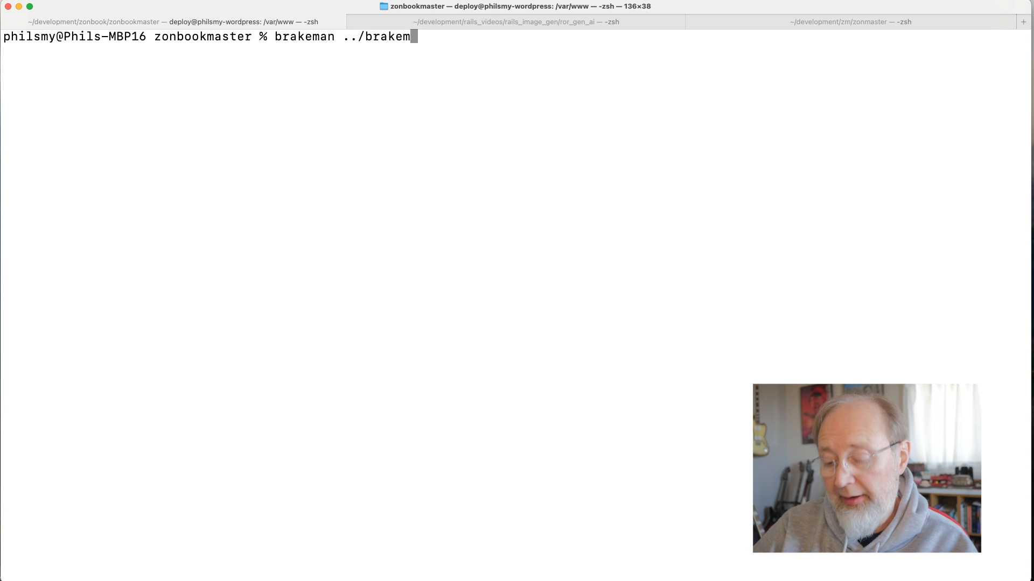
{"action": "type", "text": "an.html"}
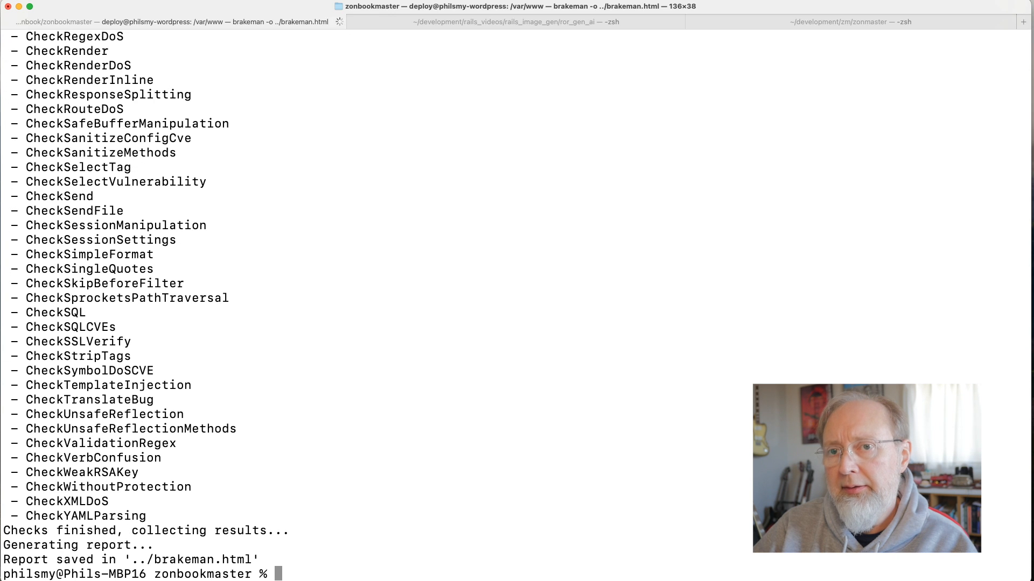
{"action": "type", "text": "open ../brakeman.html"}
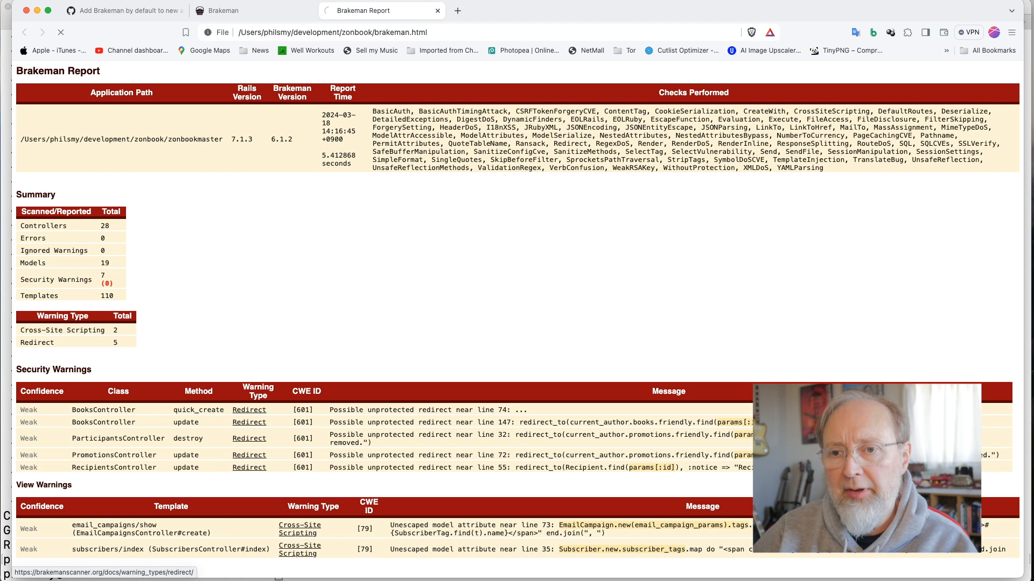
- Open the Redirect warning type's documentation from the report and read it
{"action": "left_click", "coordinate": [249, 409]}
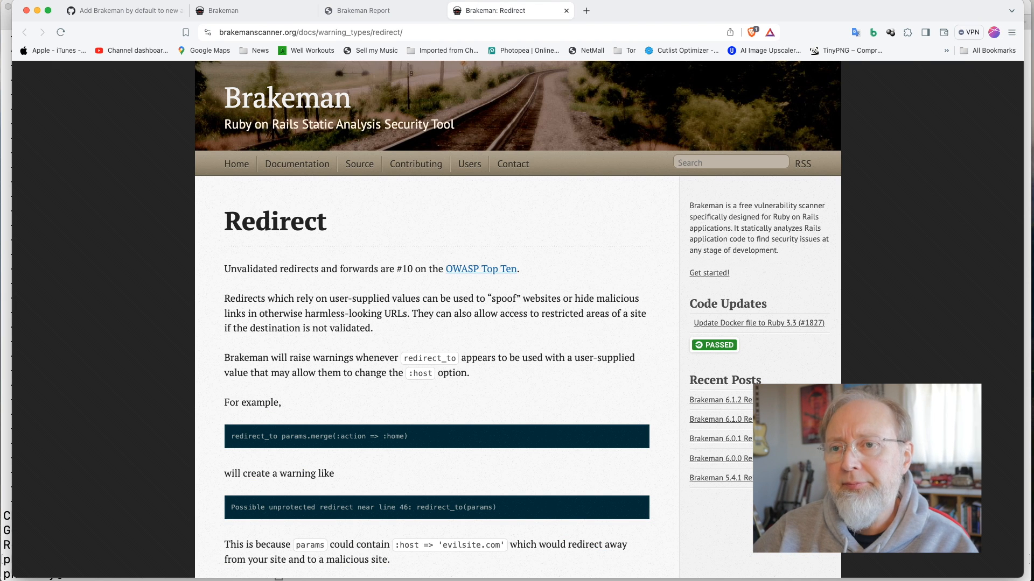
{"action": "scroll", "scroll_direction": "down", "scroll_amount": 3}
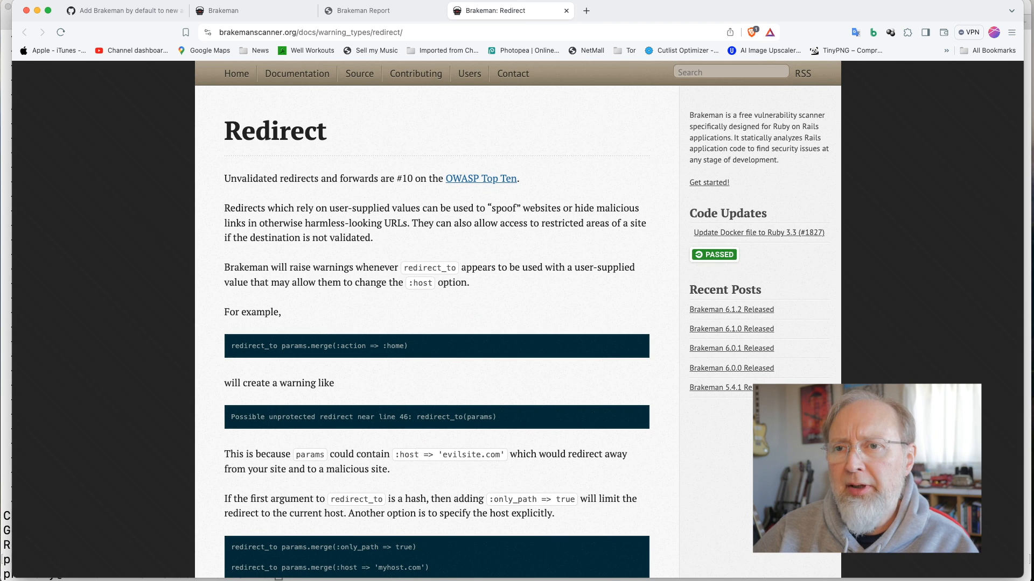
{"action": "left_click", "coordinate": [359, 11]}
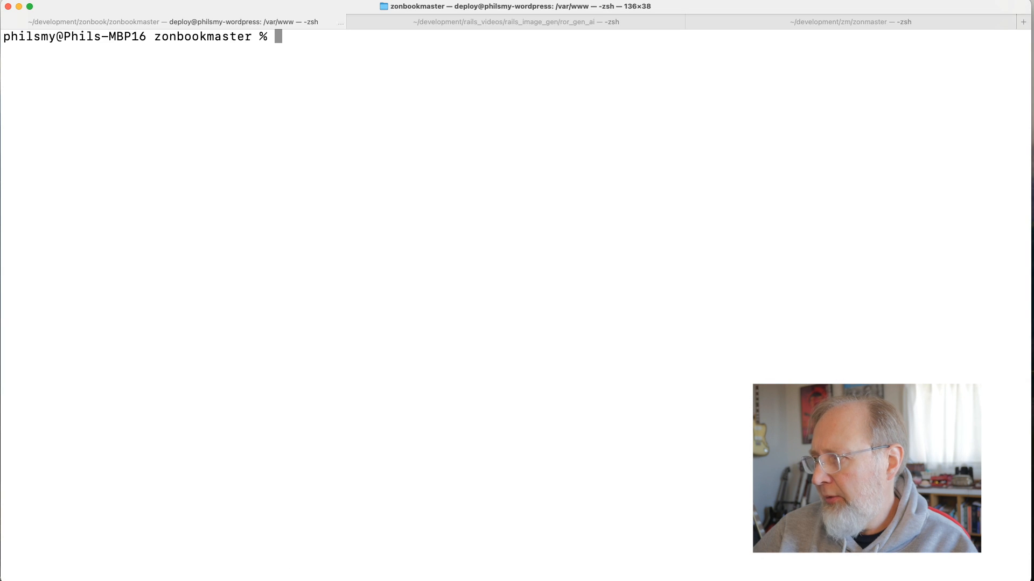
- Recall the previous brakeman command and edit it to brakeman --color
{"action": "type", "text": "brakeman -o ../brakeman.html"}
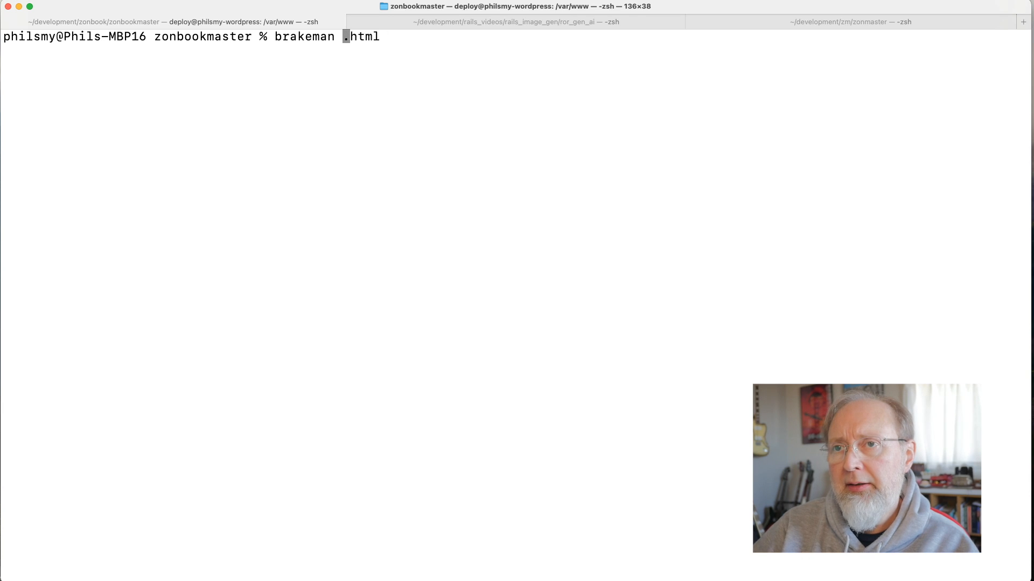
{"action": "type", "text": "--colo"}
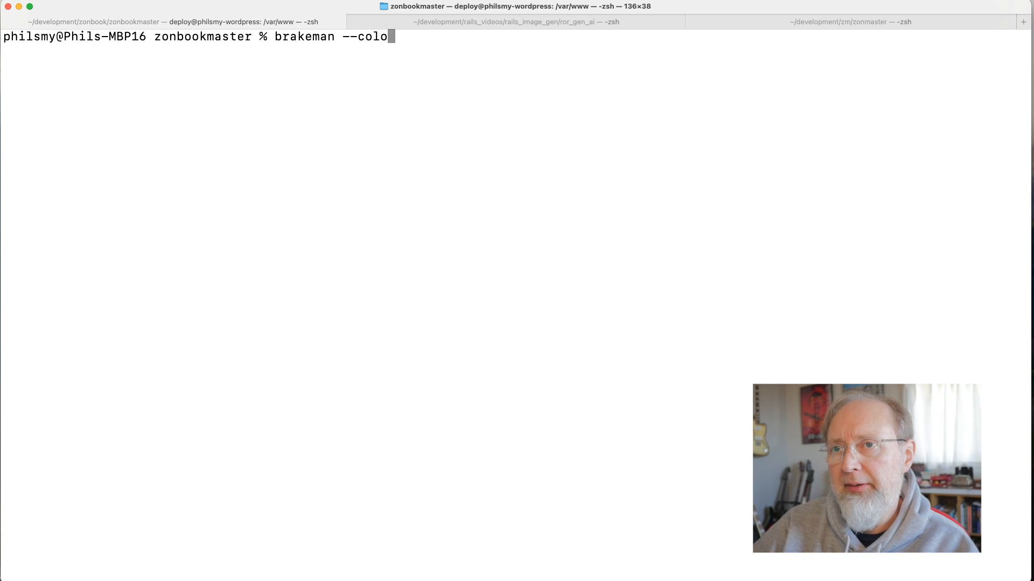
{"action": "type", "text": "r"}
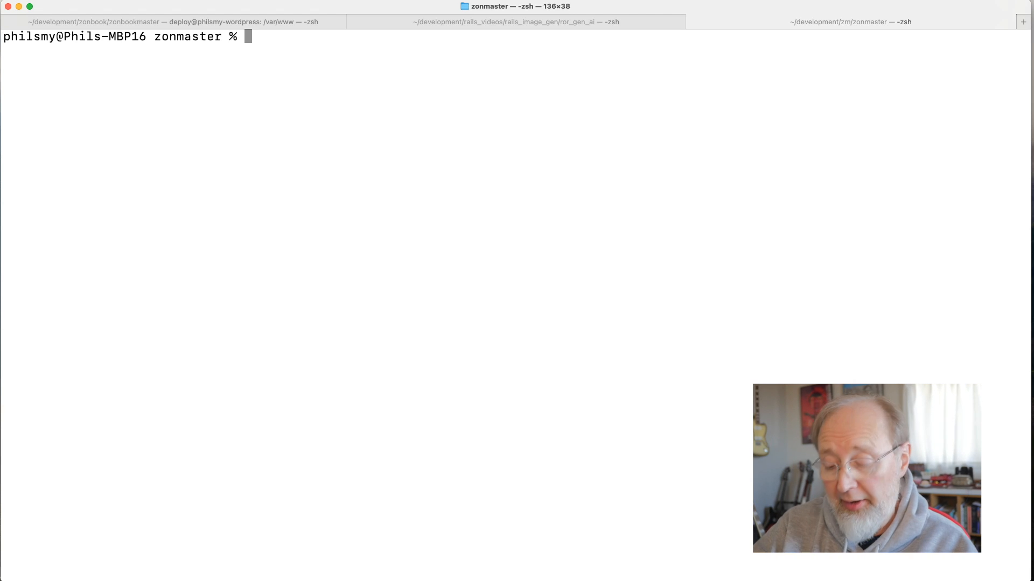
- Run brakeman against the large zonmaster Rails app
{"action": "type", "text": "br"}
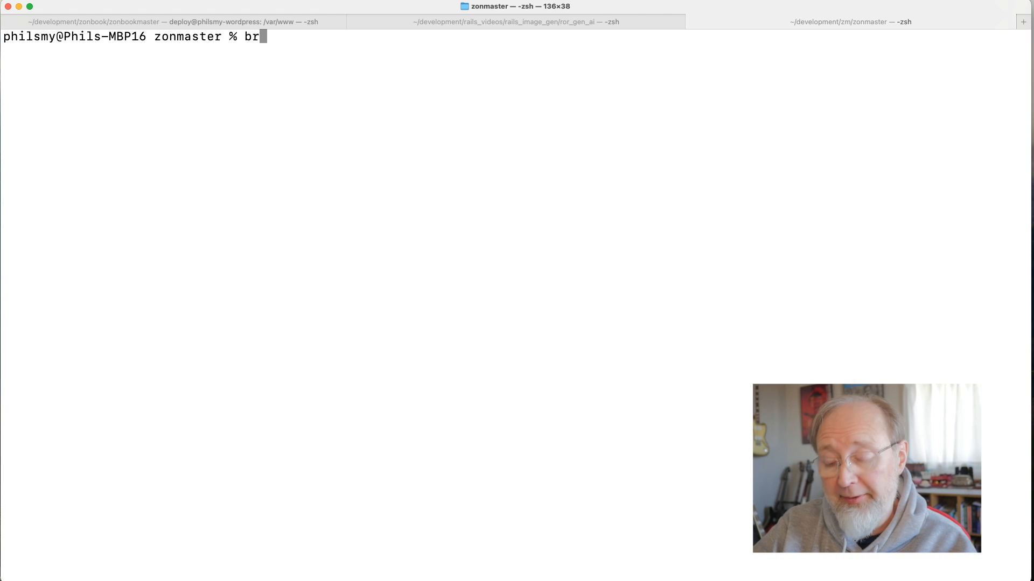
{"action": "type", "text": "ake"}
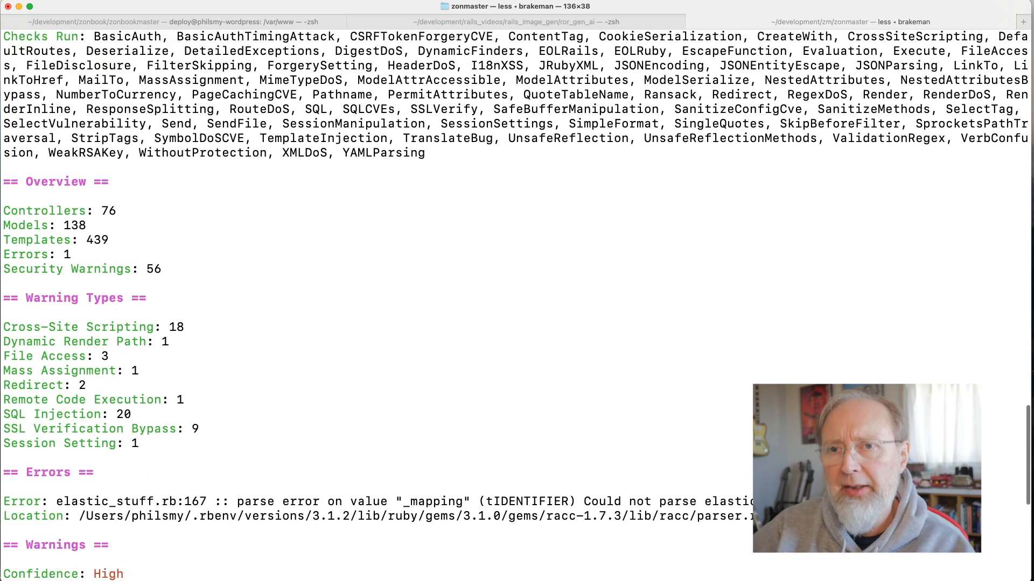
- Review the results: 56 security warnings, including 20 SQL injection and 18 cross-site scripting
{"action": "scroll", "scroll_direction": "down", "scroll_amount": 3}
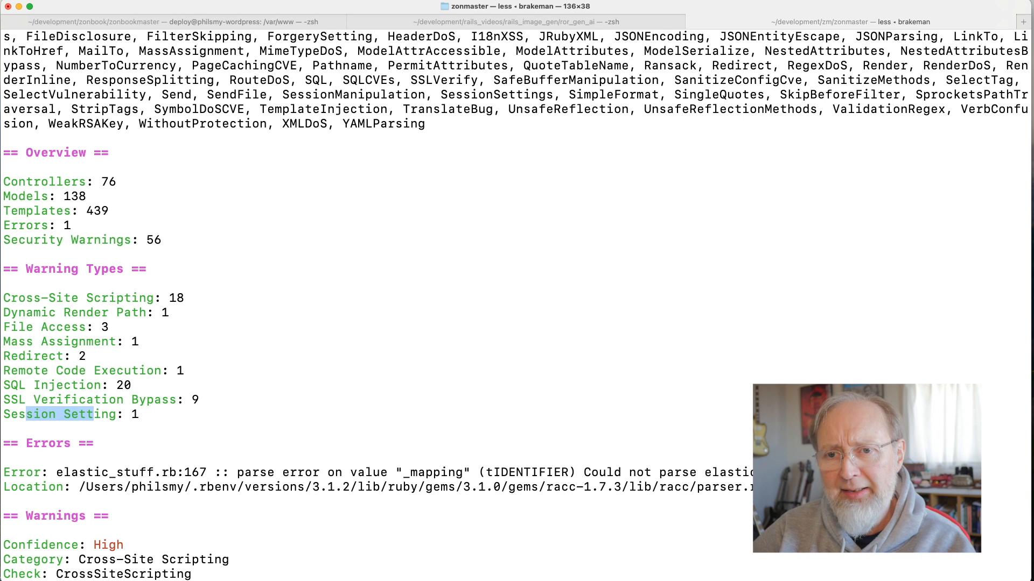
{"action": "scroll", "scroll_direction": "down", "scroll_amount": 3}
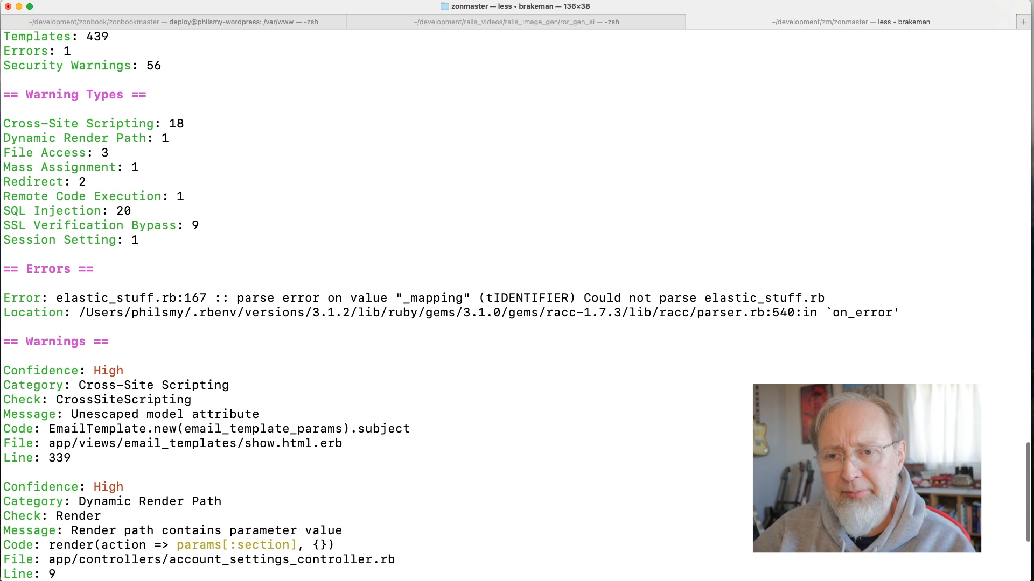
{"action": "scroll", "scroll_direction": "down", "scroll_amount": 3}
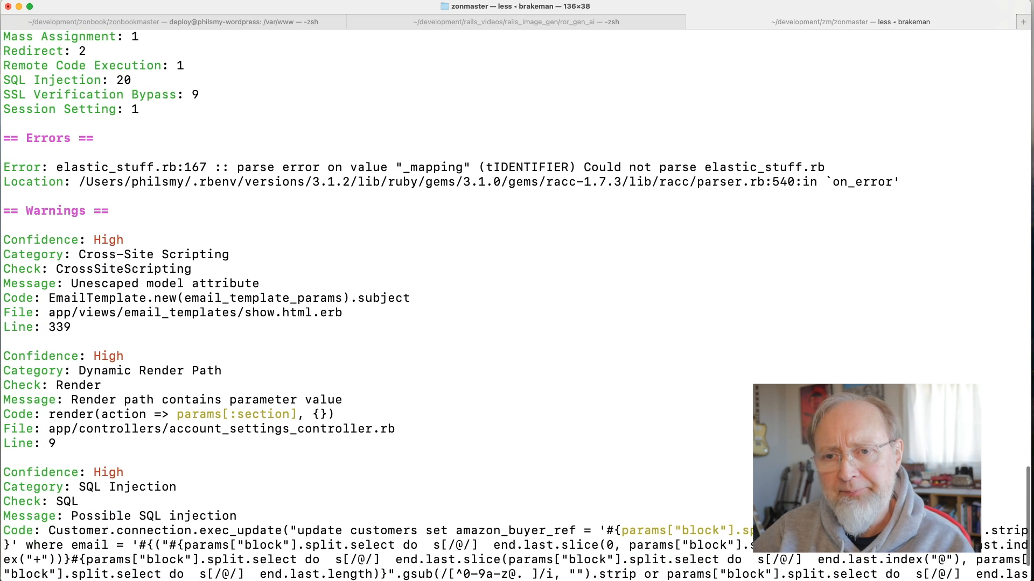
{"action": "scroll", "scroll_direction": "up", "scroll_amount": 3}
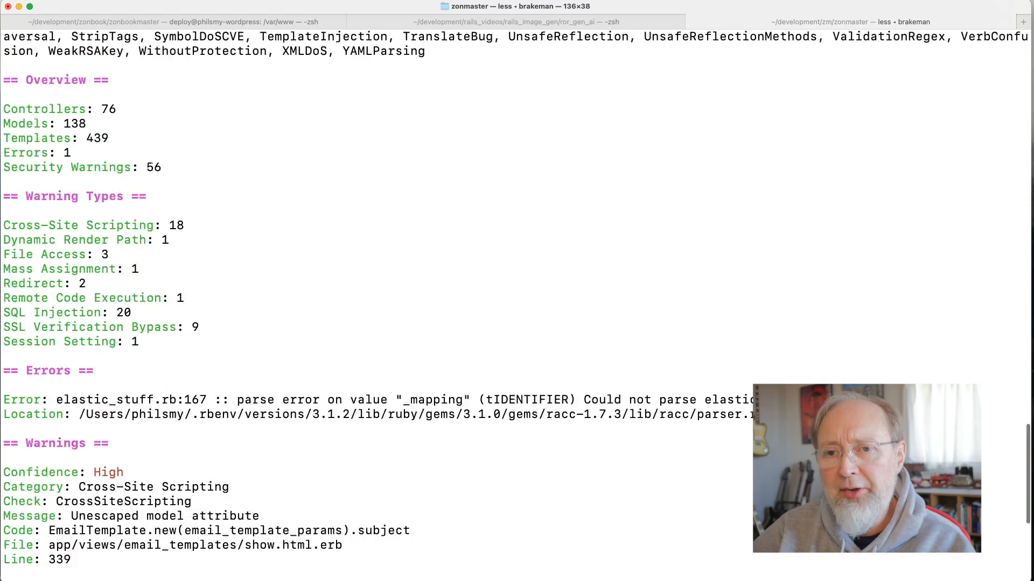
{"action": "scroll", "scroll_direction": "down", "scroll_amount": 3}
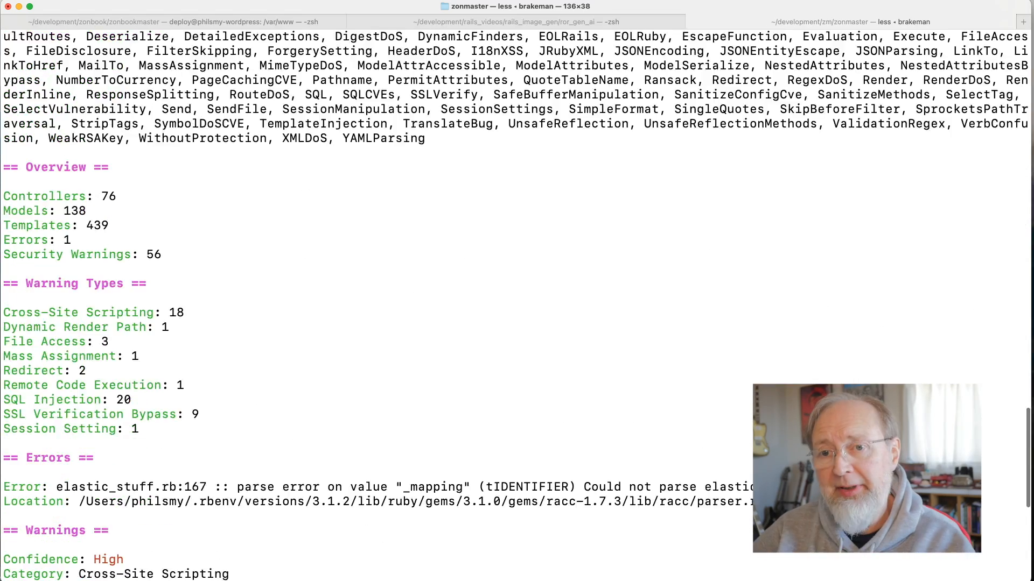
{"action": "scroll", "scroll_direction": "down", "scroll_amount": 3}
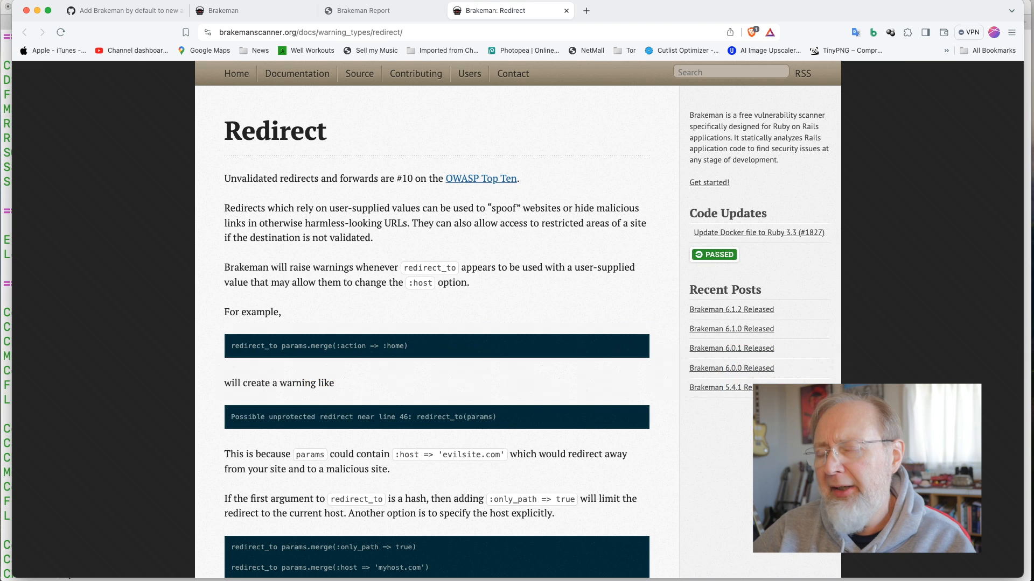
- Read the merged Rails PR #50507 adding Brakeman by default, down to its linked pull requests
{"action": "left_click", "coordinate": [381, 11]}
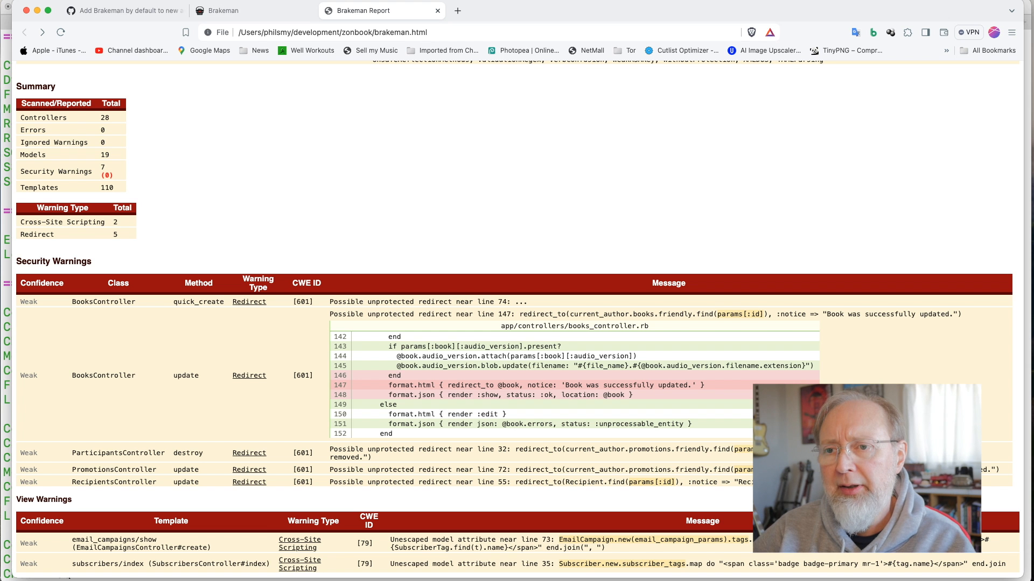
{"action": "left_click", "coordinate": [125, 11]}
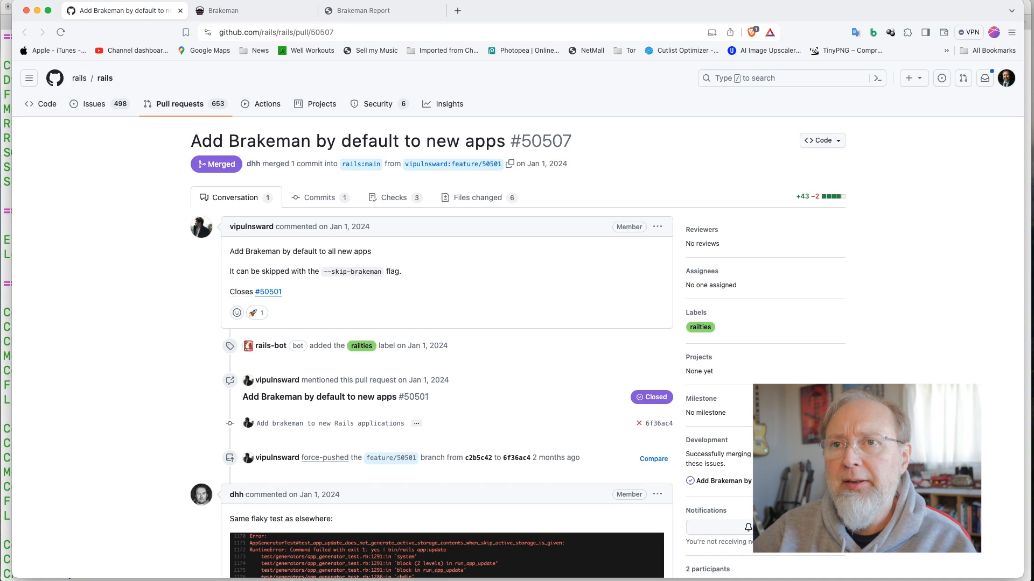
{"action": "scroll", "scroll_direction": "down", "scroll_amount": 3}
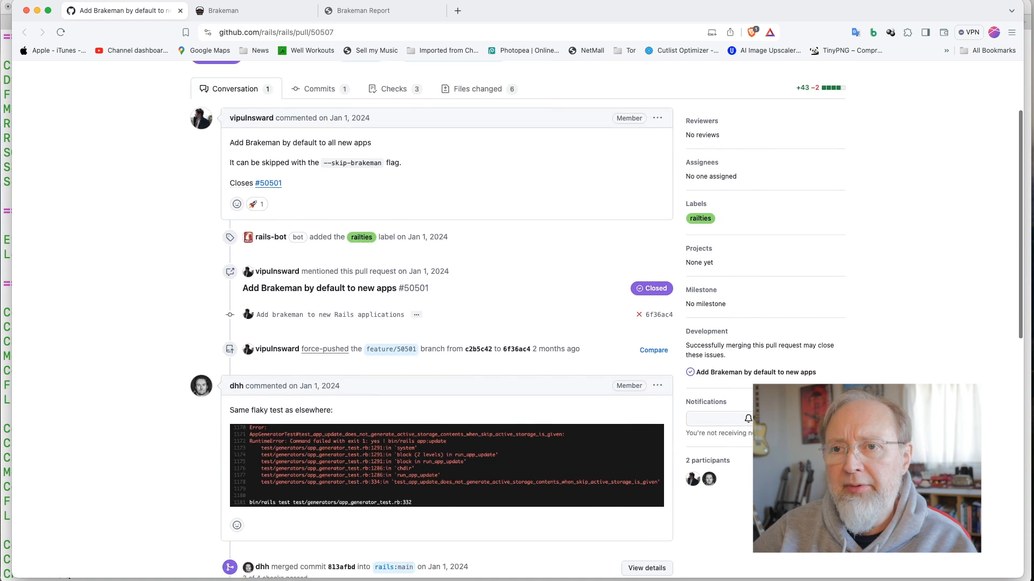
{"action": "scroll", "scroll_direction": "down", "scroll_amount": 3}
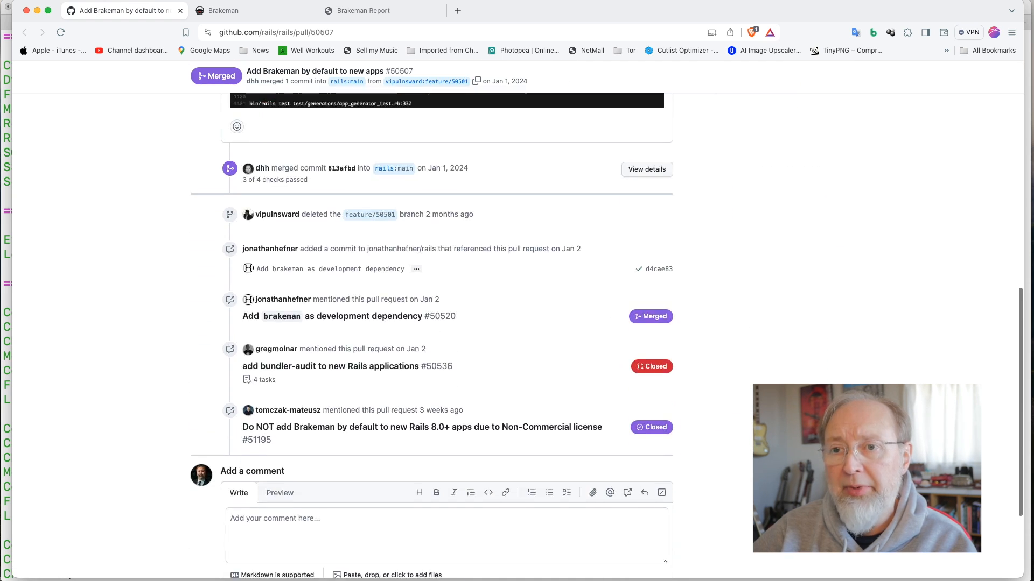